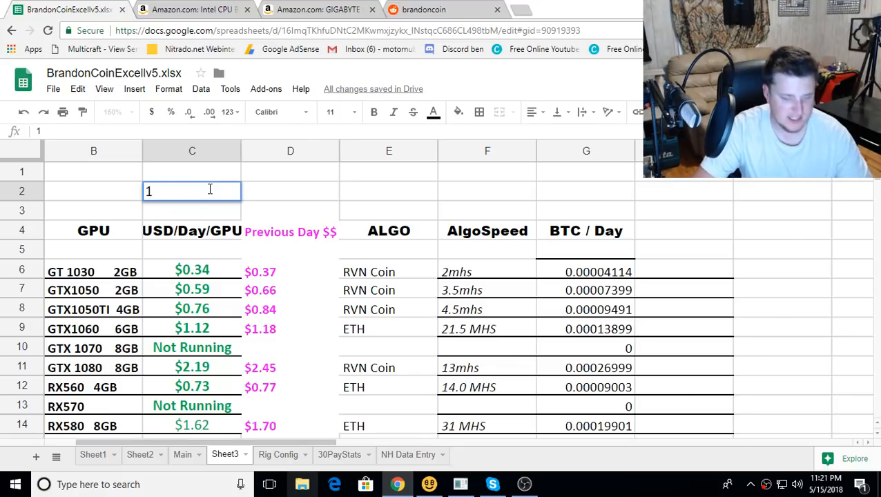
- Clear the stray C2 entry and compare the GT 1030 and GTX1050 current versus previous daily earnings
key(Delete)
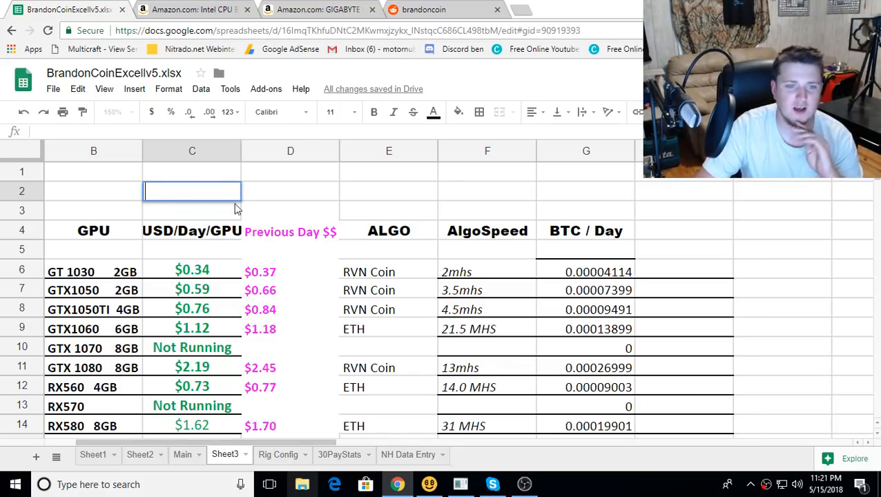
mouse_move(269, 238)
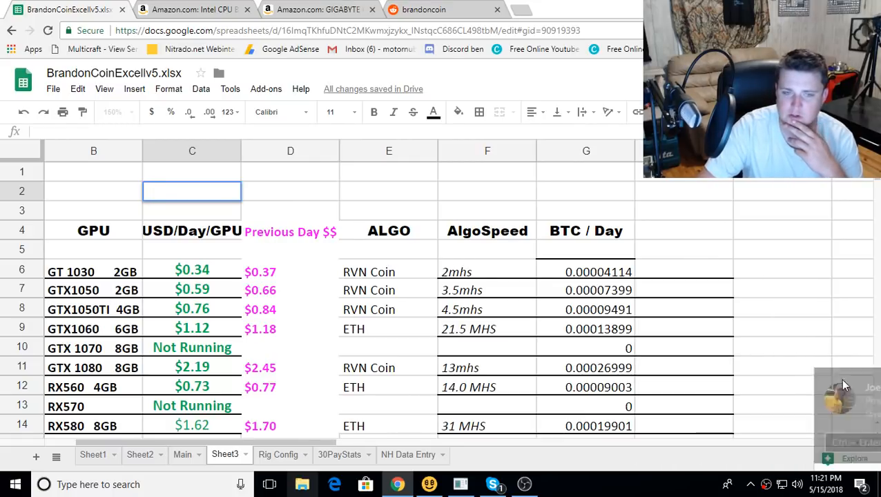
click(192, 269)
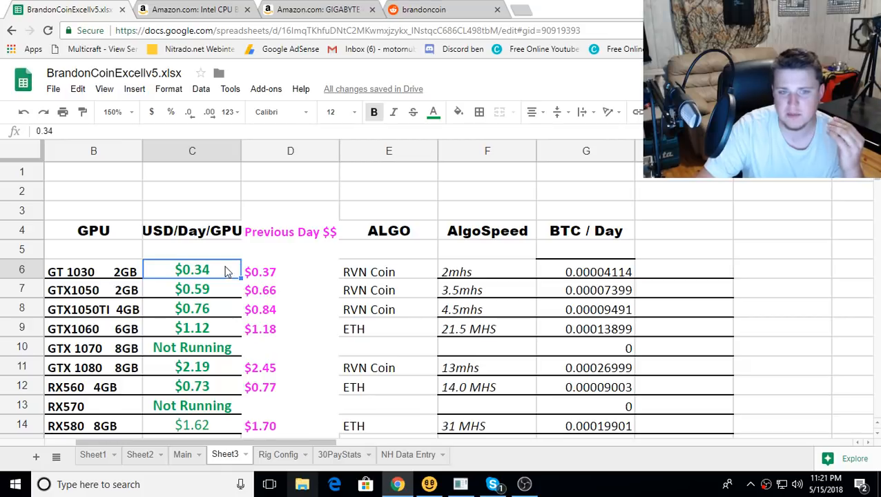
click(290, 271)
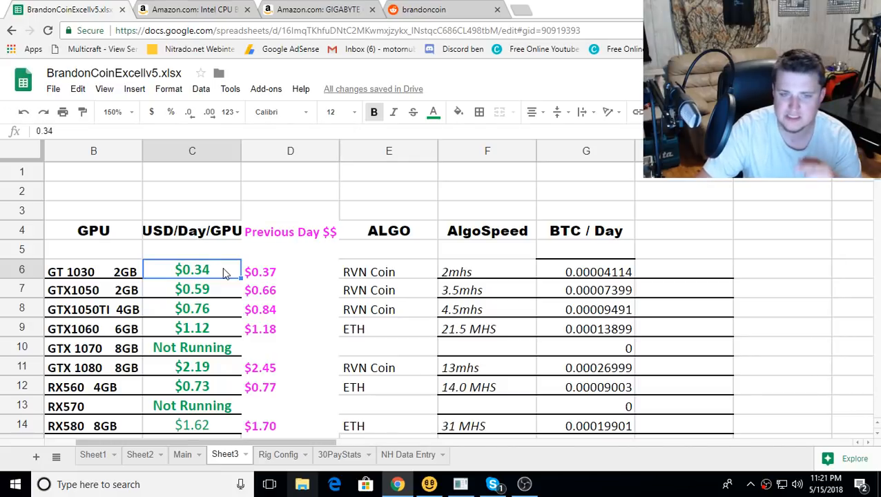
click(192, 290)
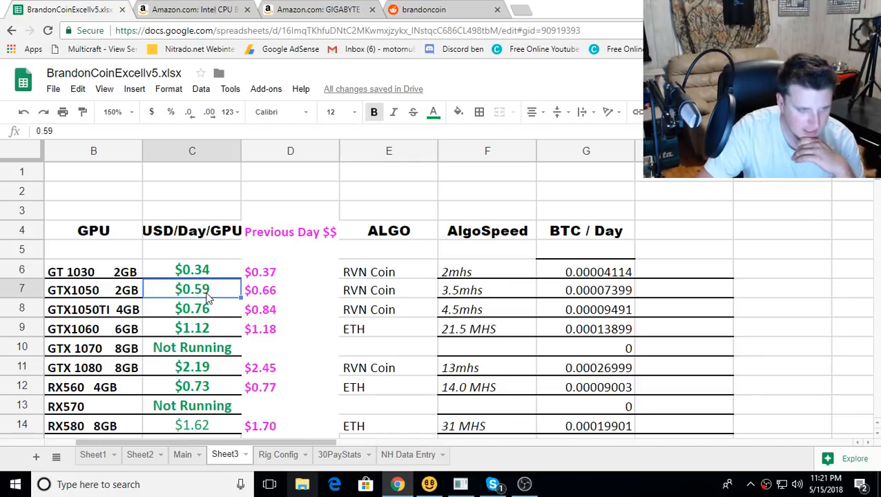
mouse_move(279, 293)
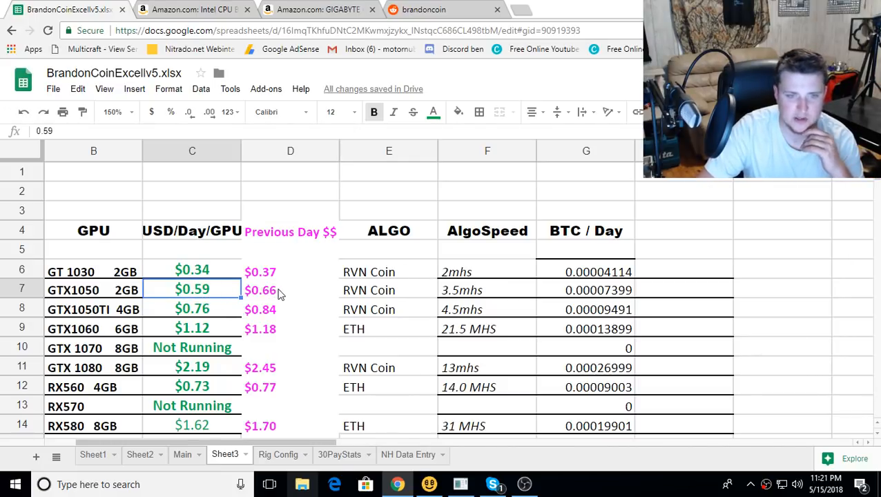
click(279, 290)
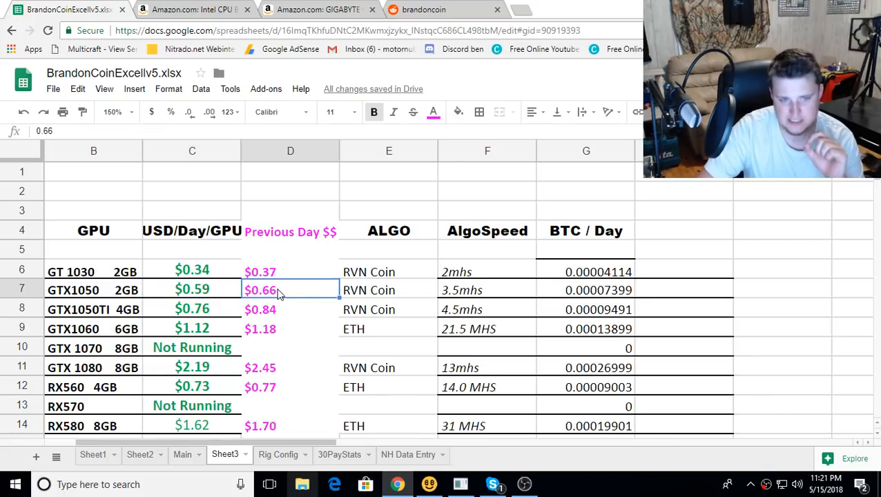
click(192, 290)
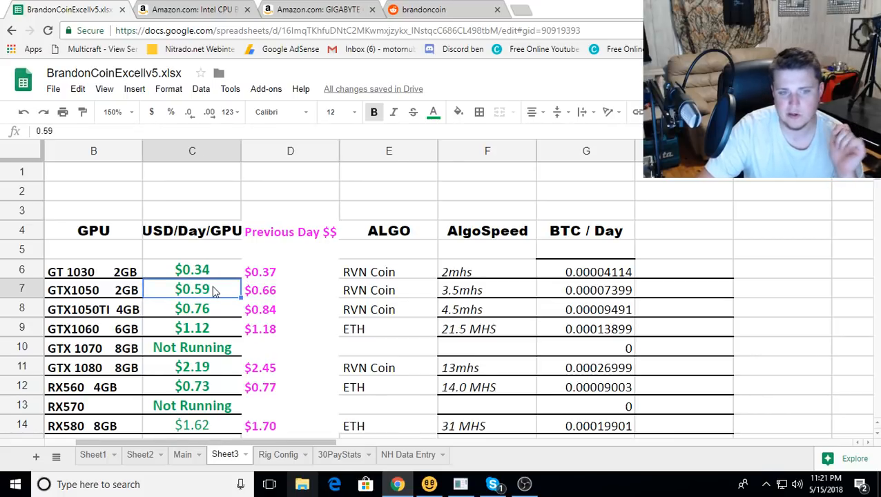
mouse_move(277, 313)
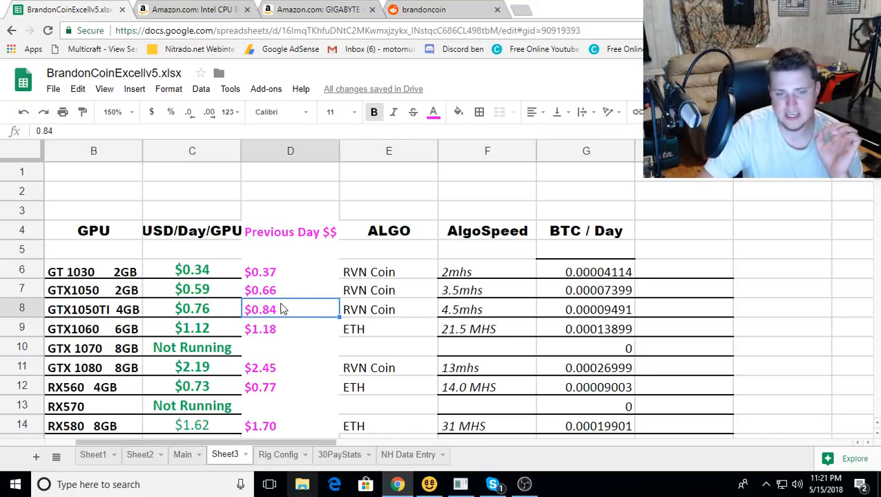
- Review the GTX1050TI, GTX1060, GTX 1070 (Not Running formula) and GTX 1080 daily earnings cells
click(192, 309)
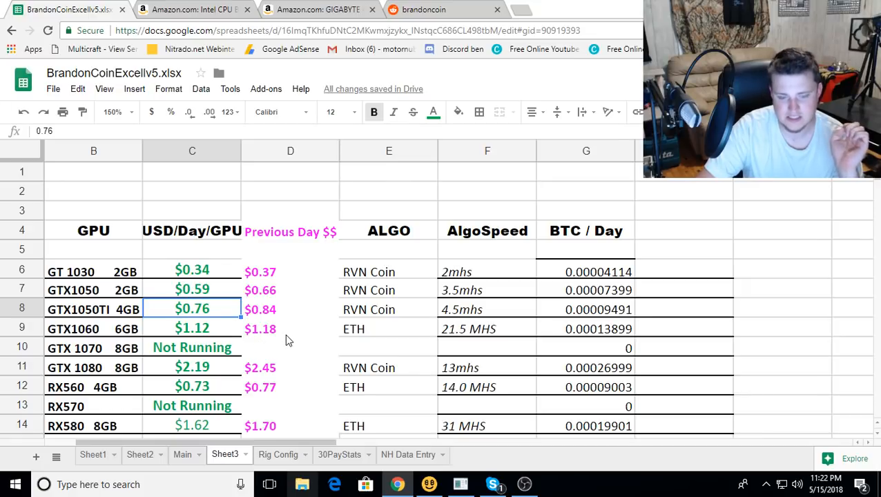
click(284, 329)
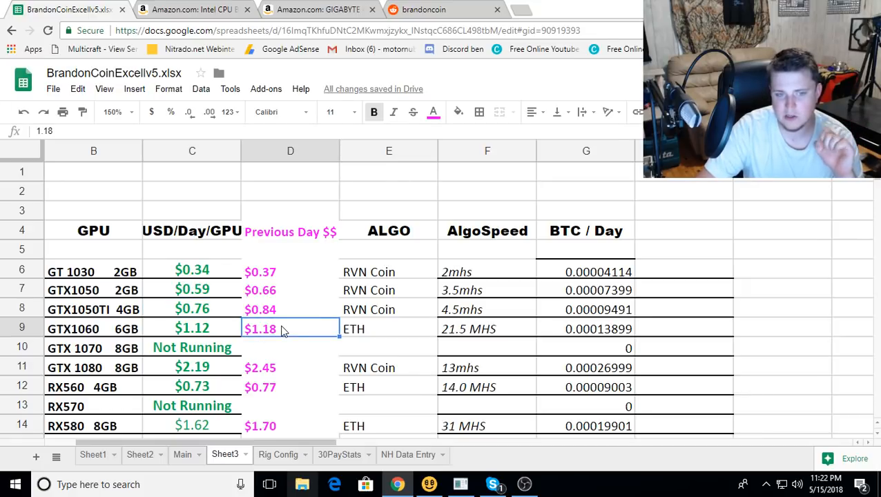
click(192, 329)
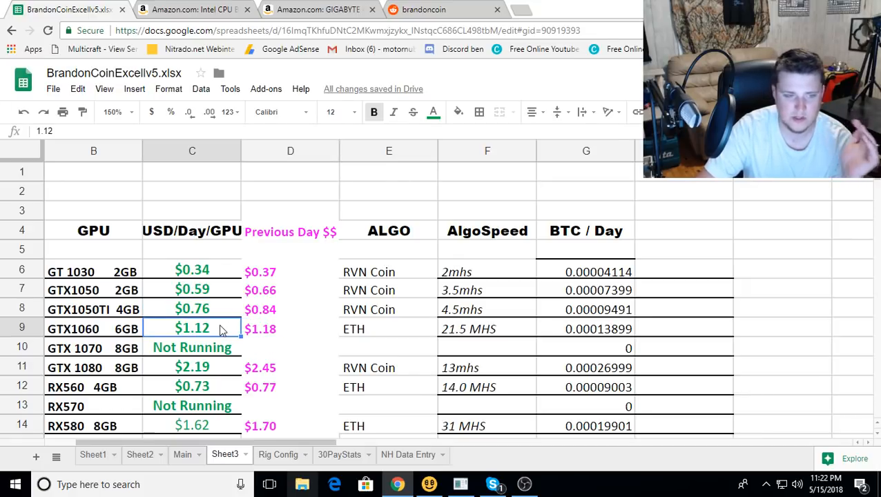
click(192, 348)
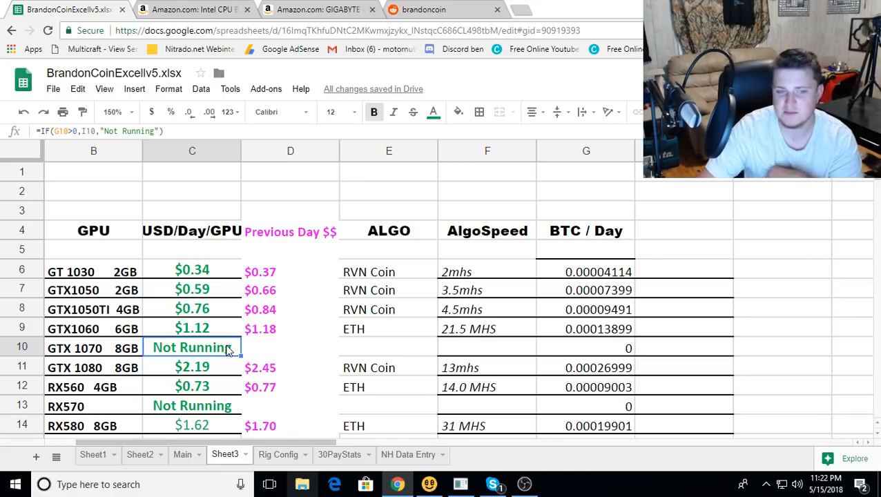
click(192, 367)
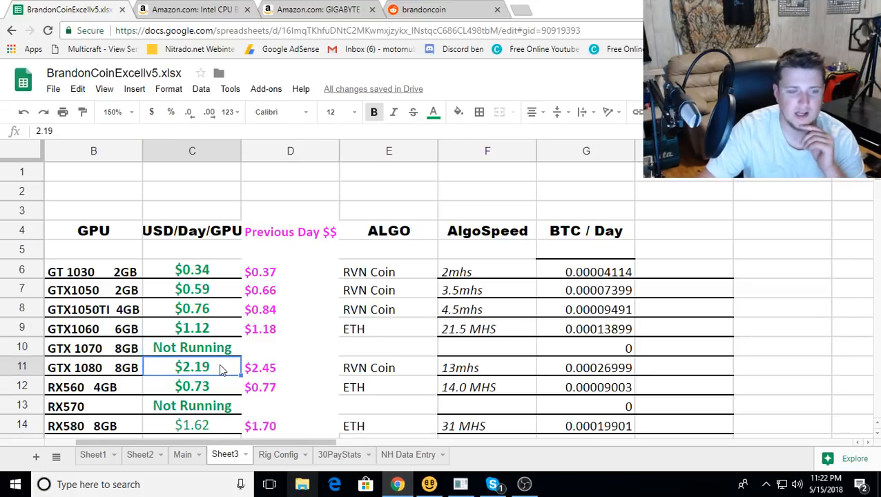
mouse_move(285, 373)
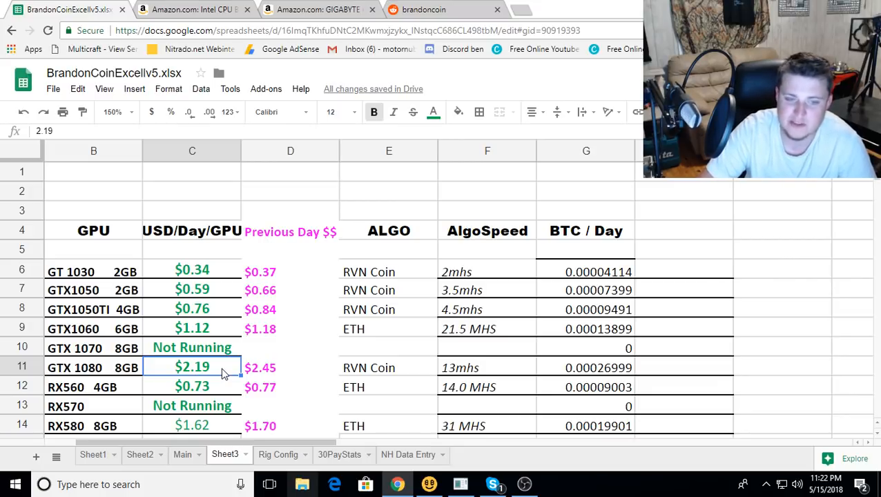
- Check RX560 and RX580 earnings, then view the Gigabyte Z270P-D3 and Intel Celeron G3900 Amazon listings
click(192, 387)
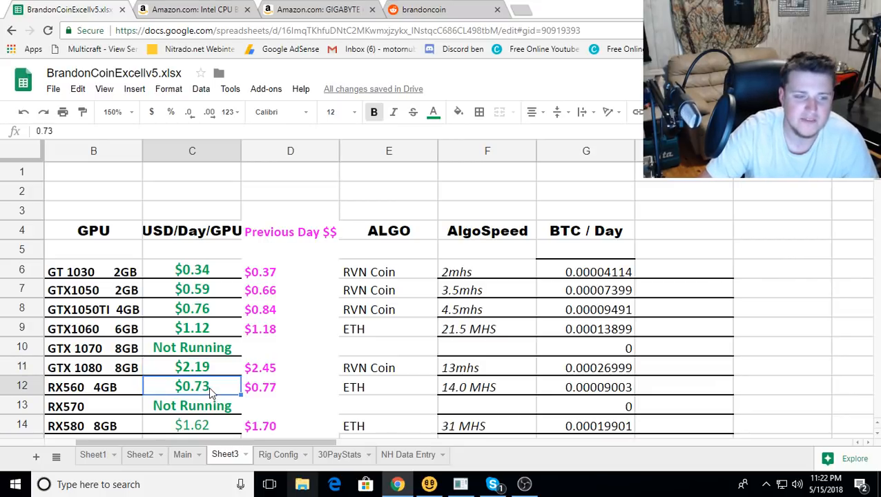
mouse_move(282, 398)
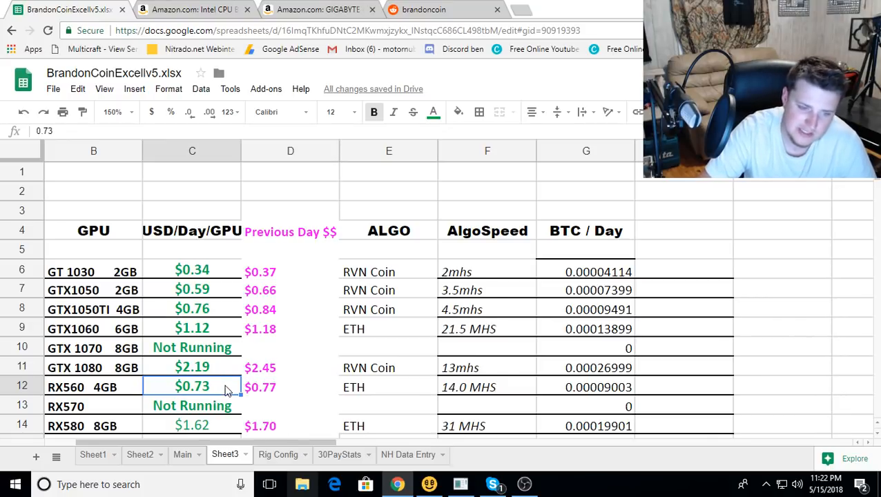
click(190, 426)
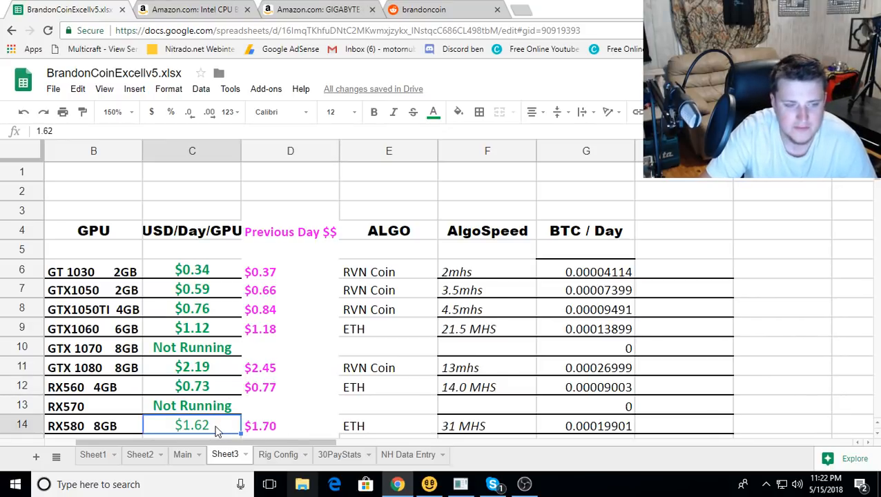
click(283, 426)
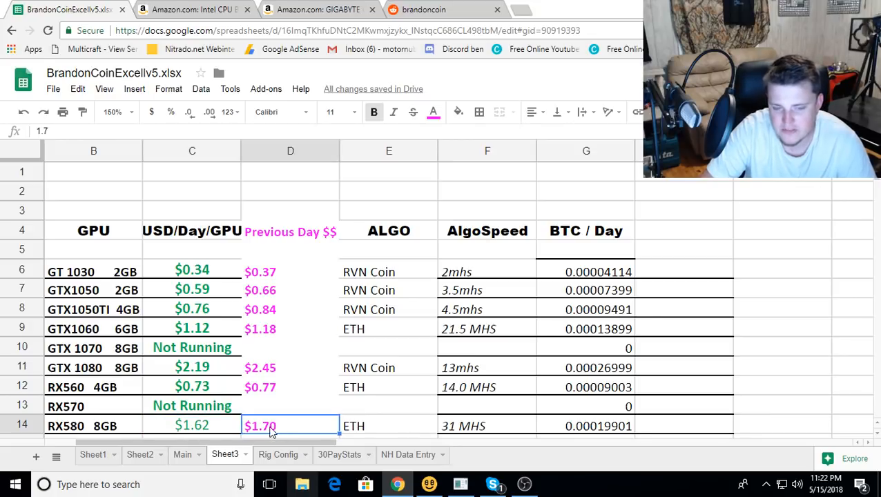
click(192, 426)
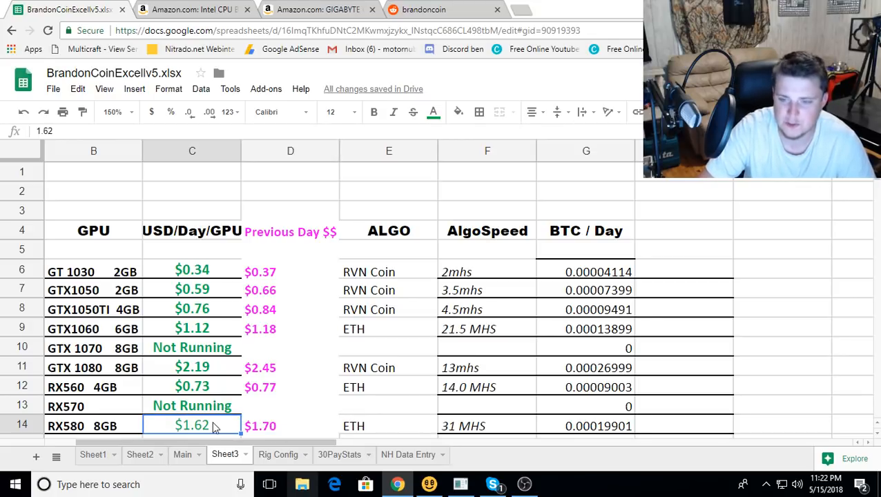
mouse_move(276, 425)
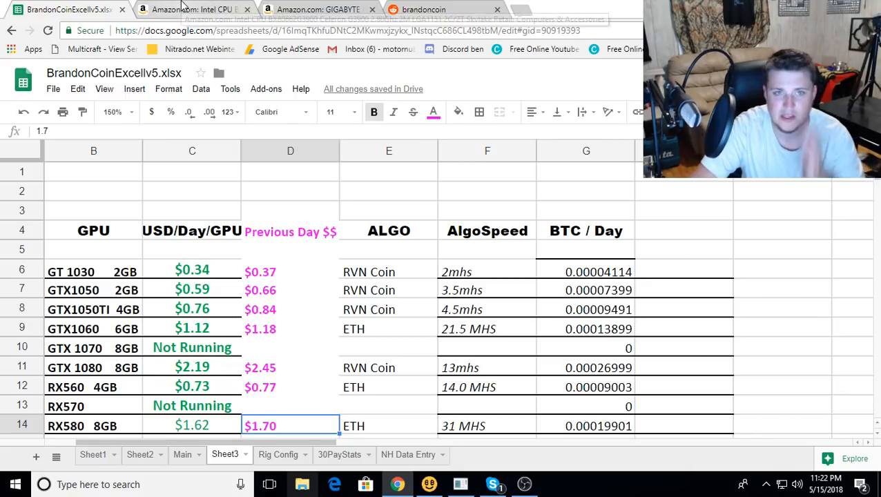
click(331, 9)
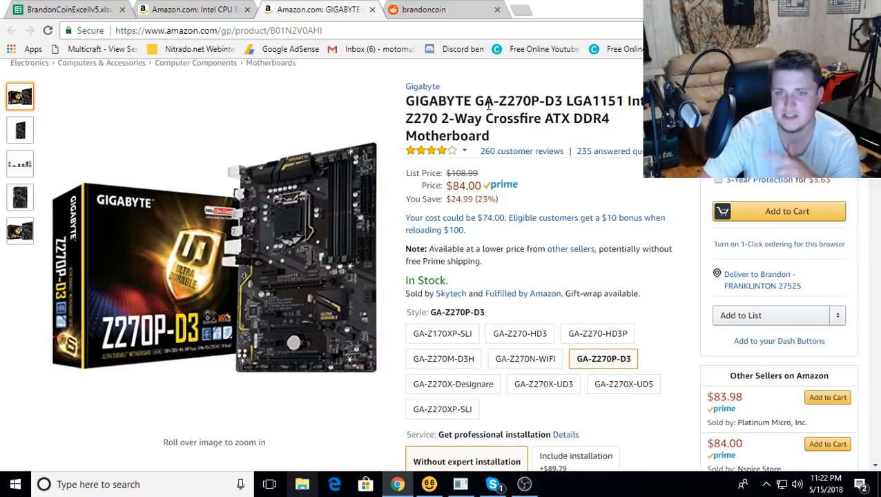
mouse_move(290, 315)
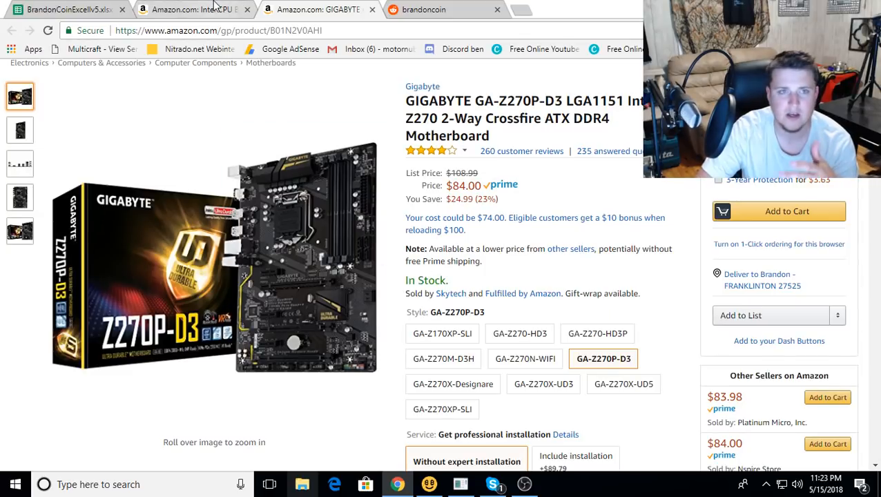
click(208, 13)
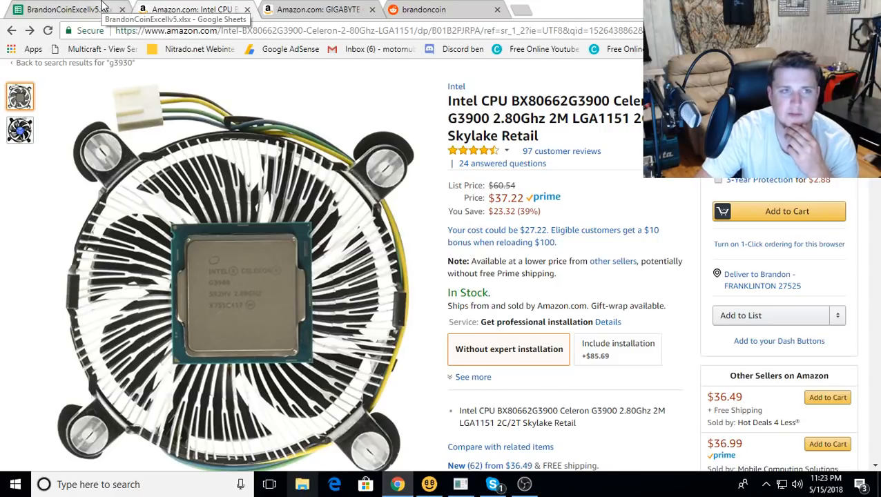
- Return to the BrandonCoinExcellv5.xlsx spreadsheet tab with NiceHash Miner showing over it
click(62, 8)
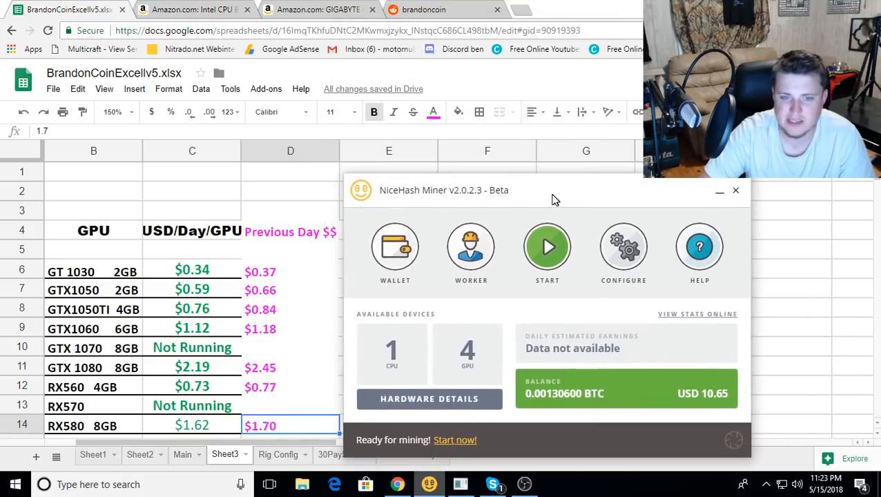
- Start mining on the GT 1030 alone, read its USD 0.26/day estimate in Mining Details, then stop
click(428, 399)
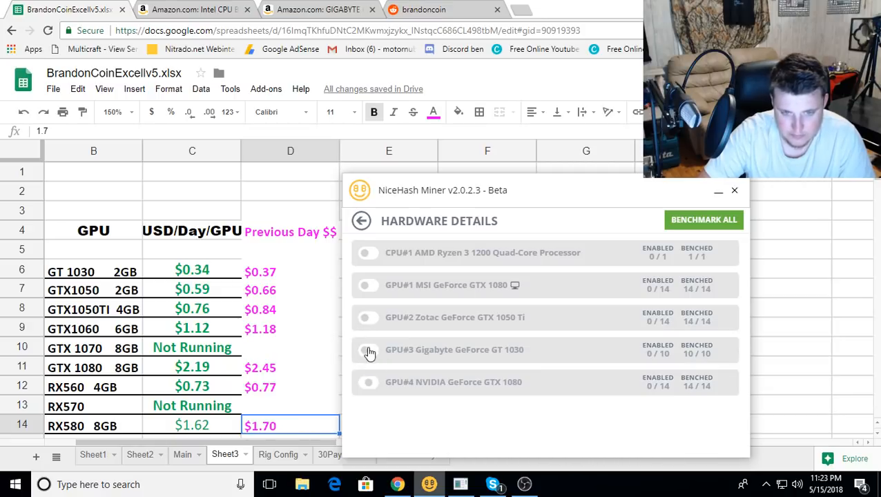
click(361, 221)
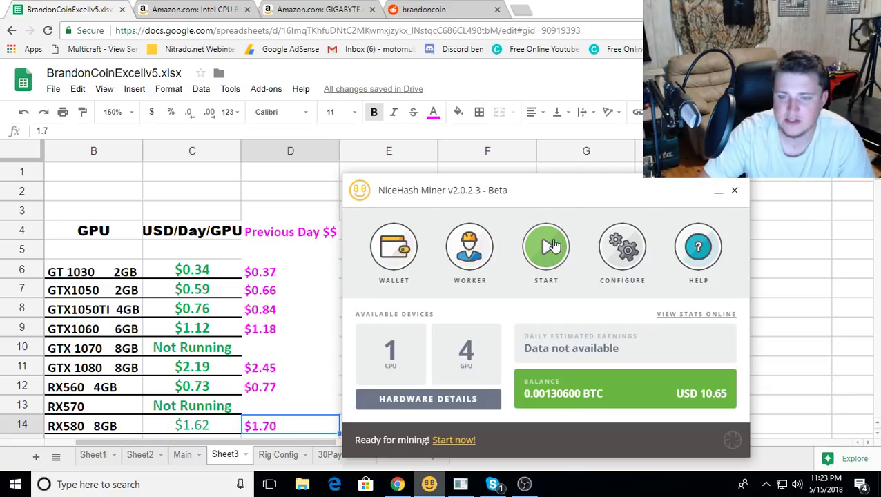
click(546, 246)
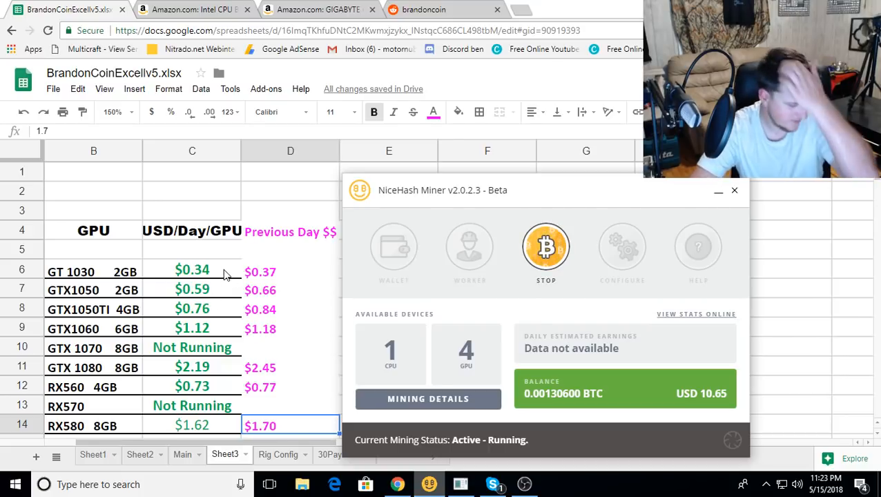
mouse_move(304, 286)
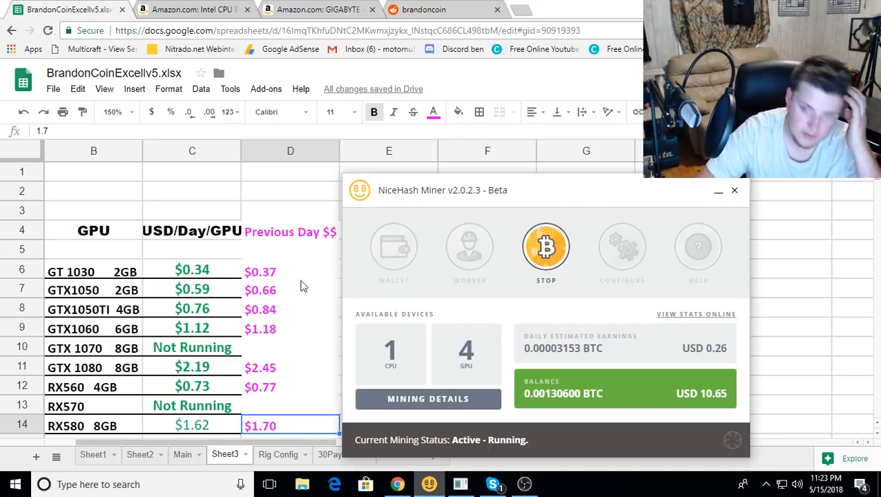
click(428, 399)
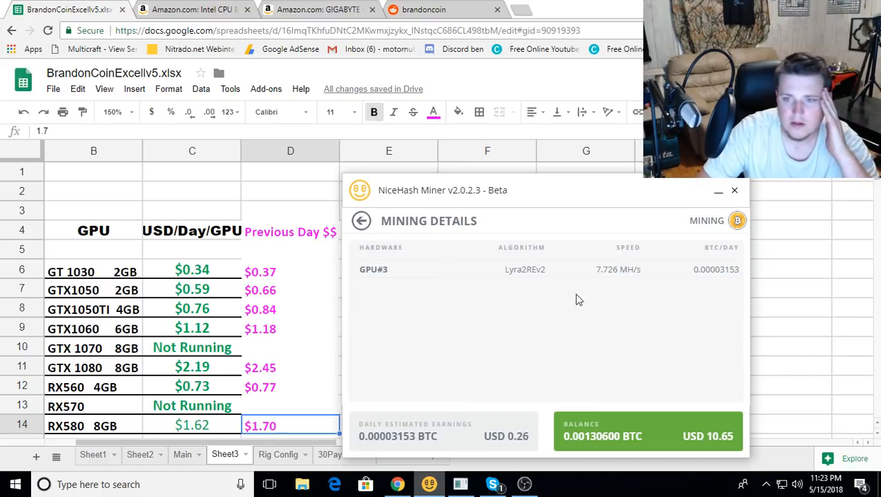
mouse_move(802, 377)
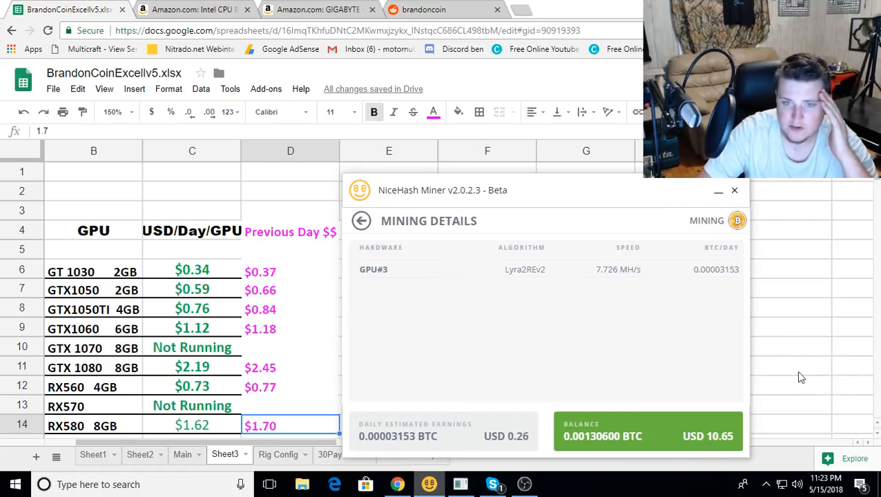
mouse_move(362, 221)
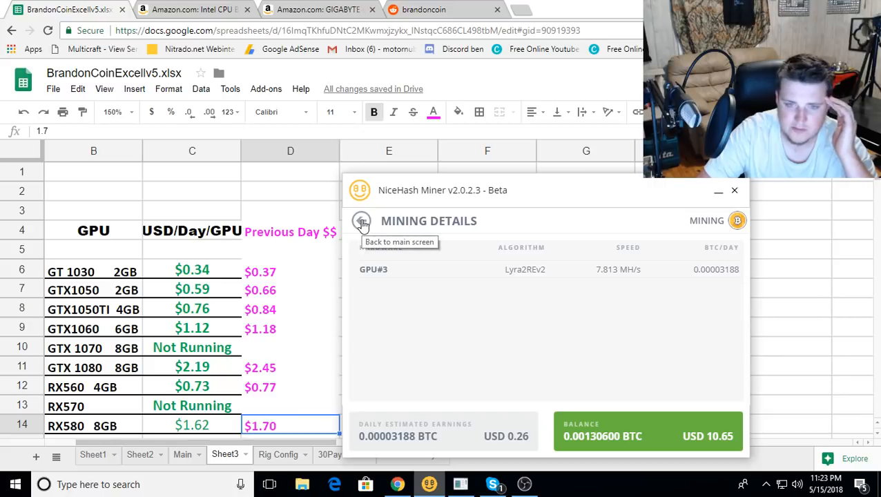
click(362, 221)
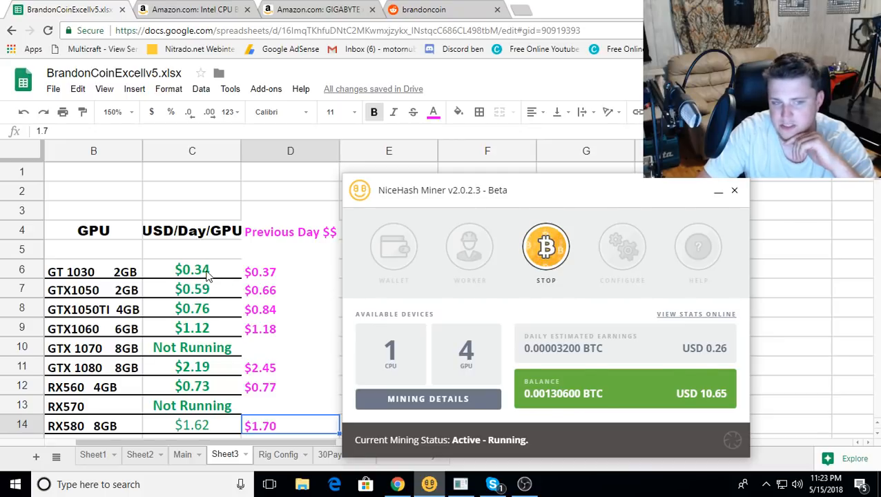
click(545, 246)
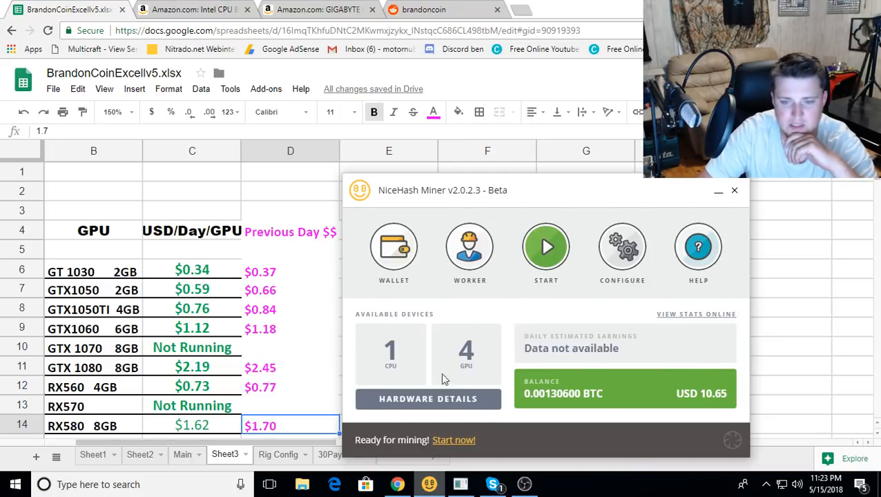
- Check Hardware Details, then view the GTX 1080's Equihash mining details estimating about USD 1.77 per day
click(428, 399)
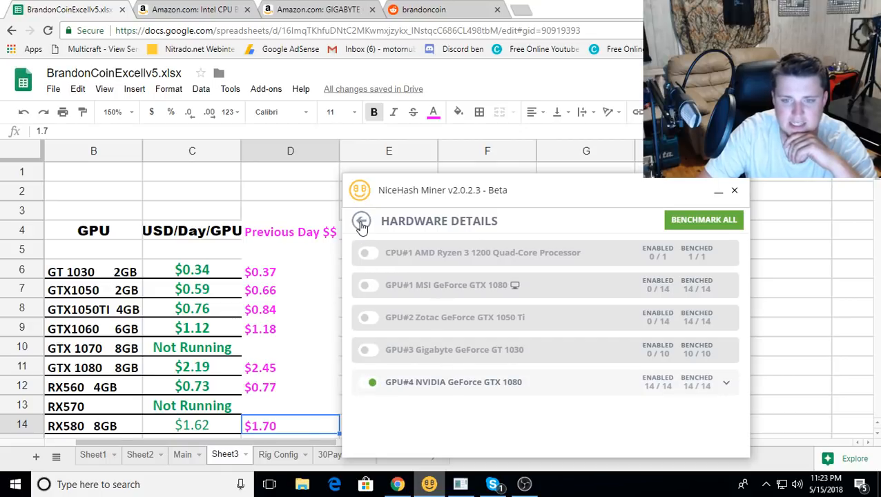
click(362, 224)
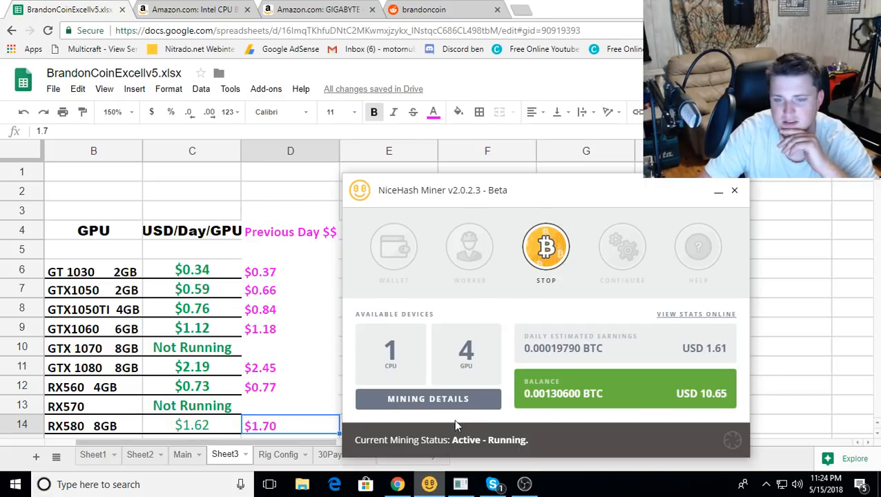
click(428, 399)
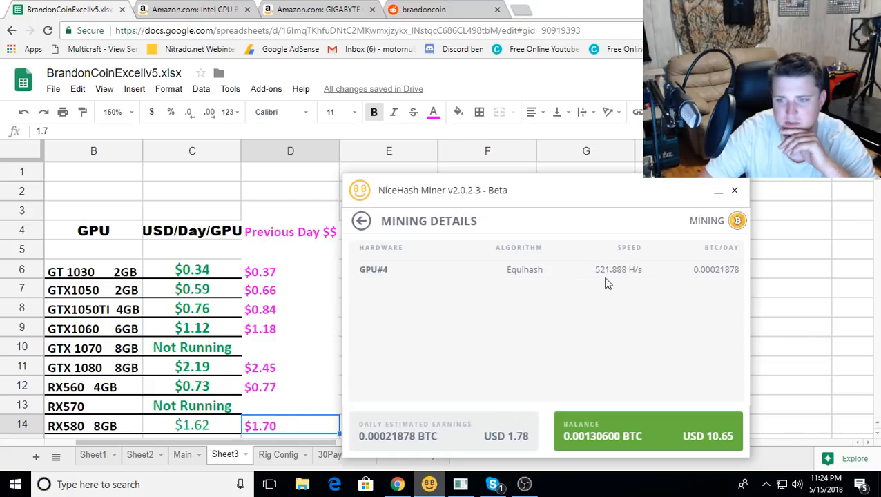
mouse_move(605, 284)
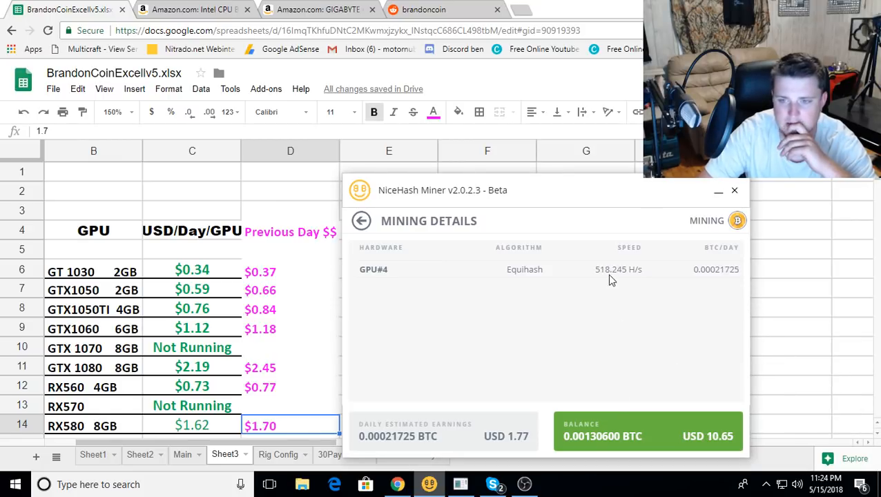
click(362, 221)
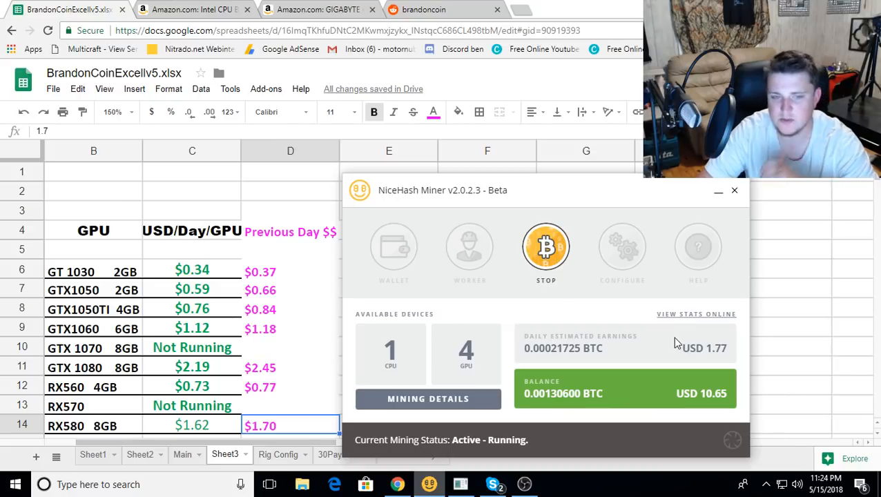
mouse_move(713, 351)
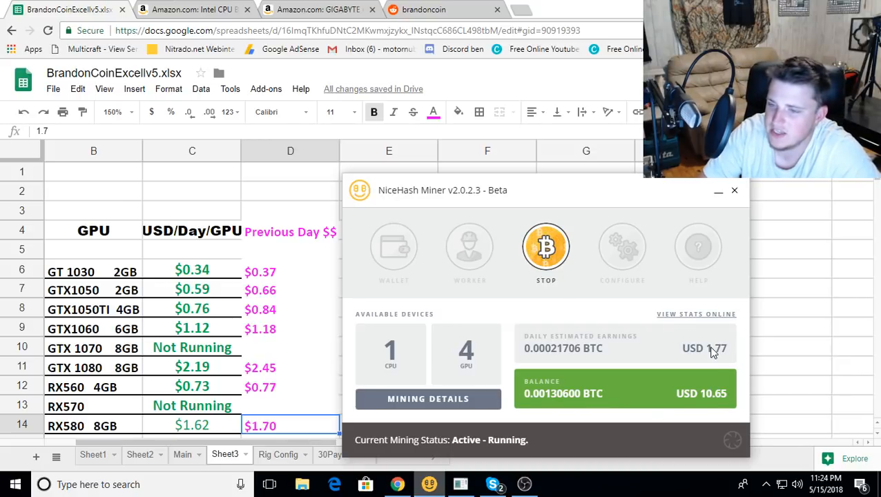
mouse_move(732, 361)
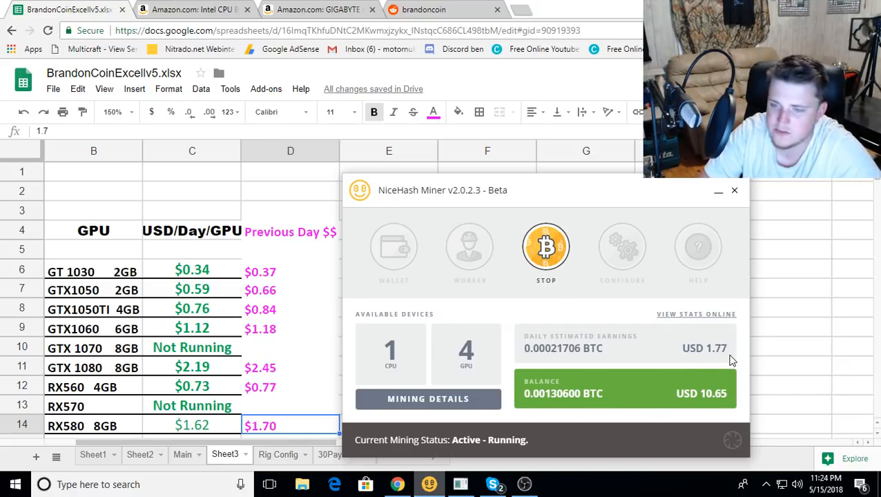
mouse_move(216, 374)
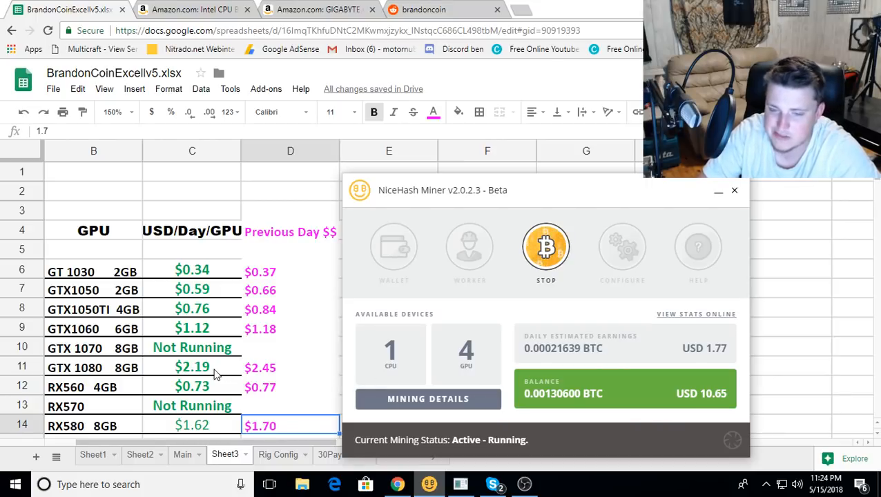
mouse_move(556, 257)
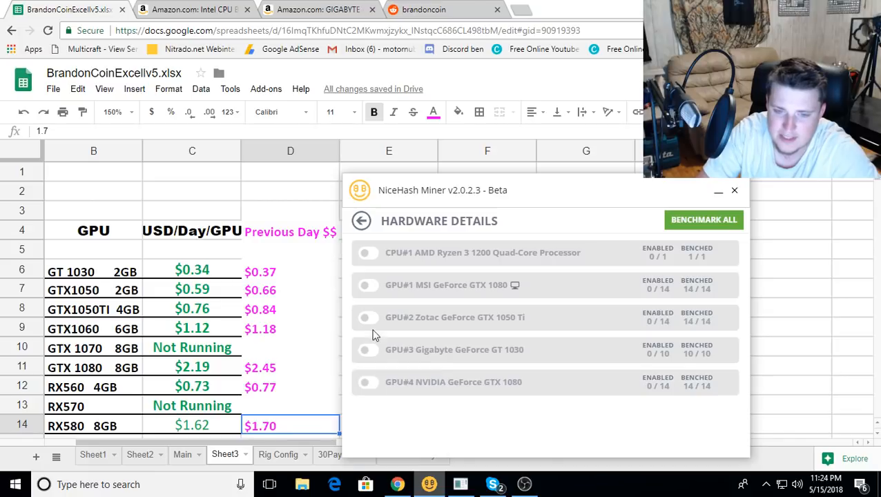
- Start mining on the GTX 1050 Ti alone and view its DaggerHashimoto/Decred speeds, earnings not yet available
click(362, 221)
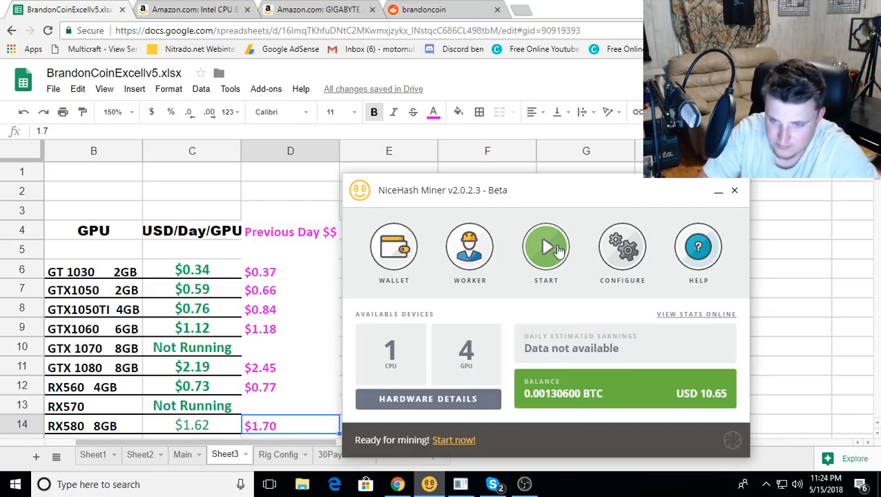
click(547, 248)
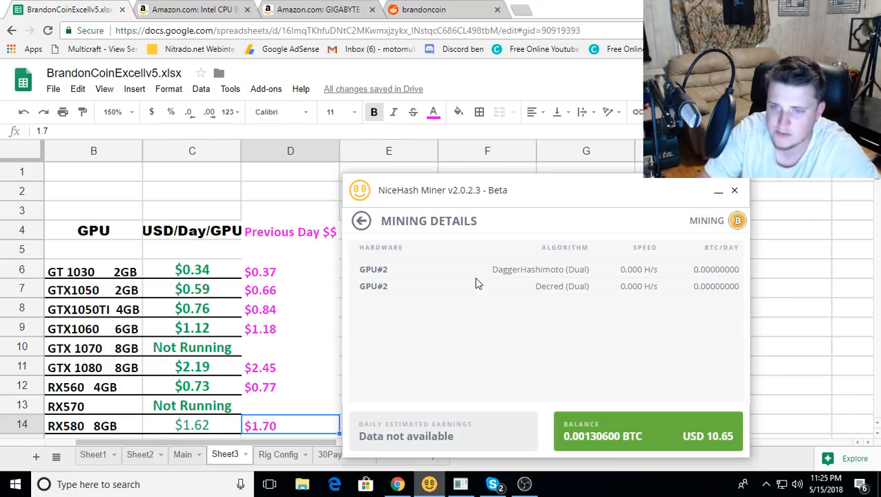
mouse_move(627, 286)
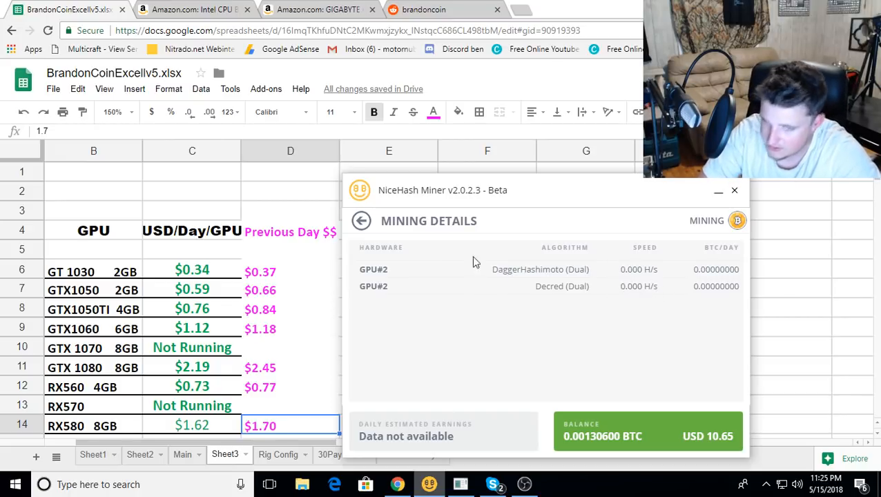
click(362, 221)
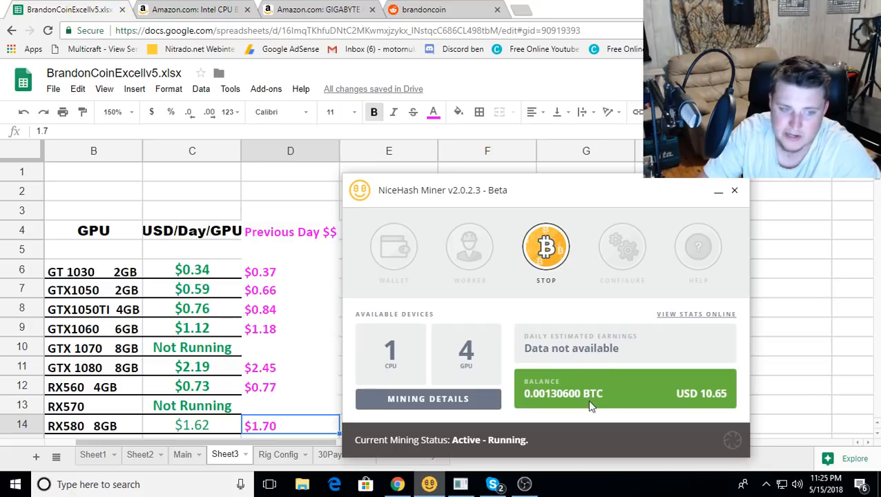
- Scroll down the r/BrandonCoin listing to the '4 Asus rx550's… 125 MH/s' rig post
click(420, 8)
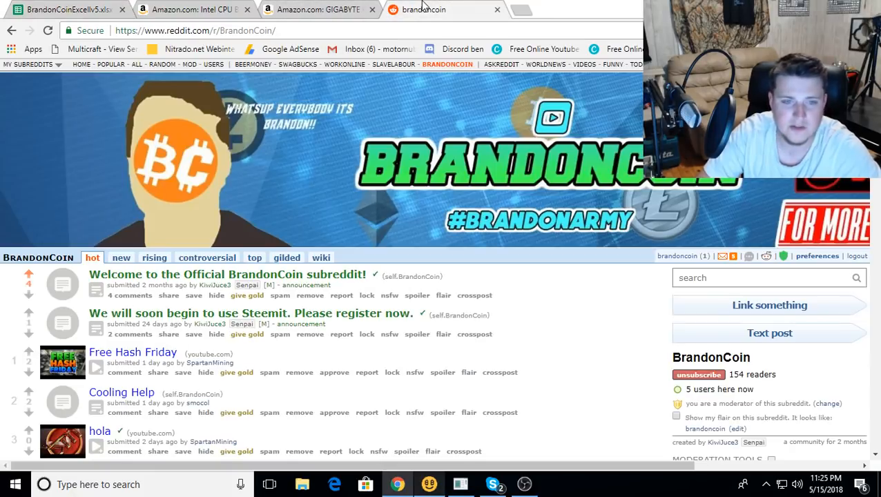
mouse_move(390, 178)
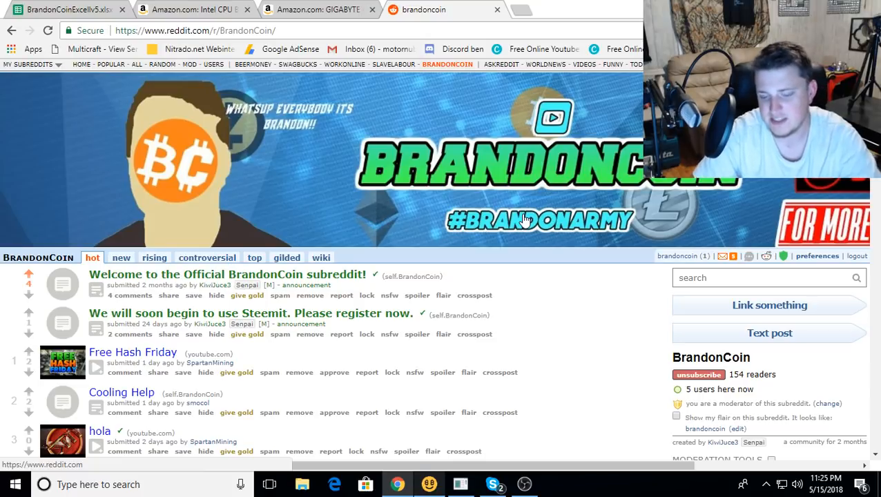
mouse_move(573, 214)
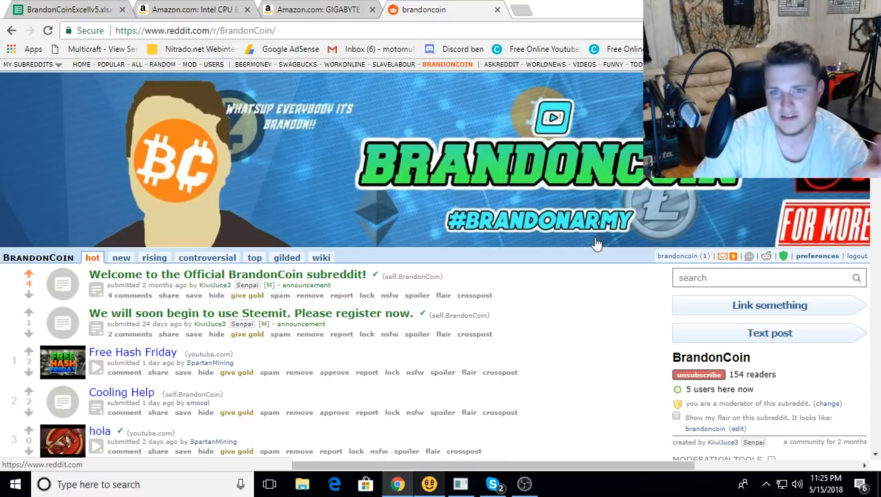
mouse_move(611, 224)
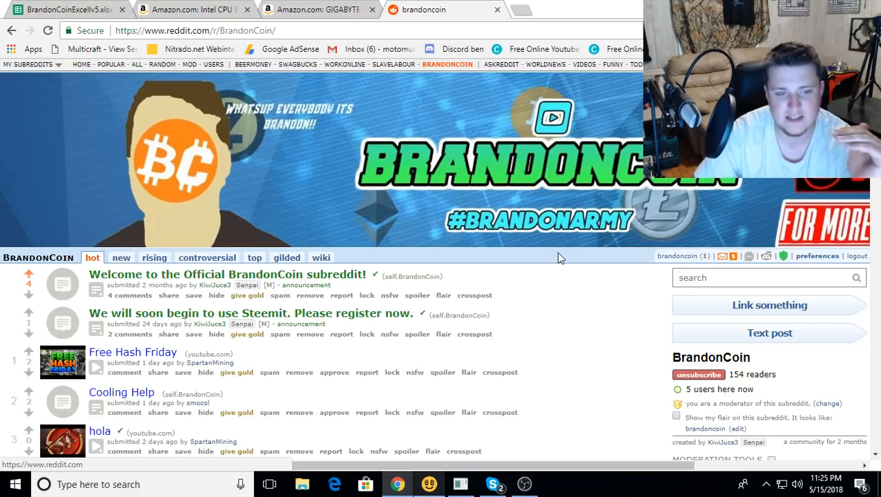
scroll(down, 3)
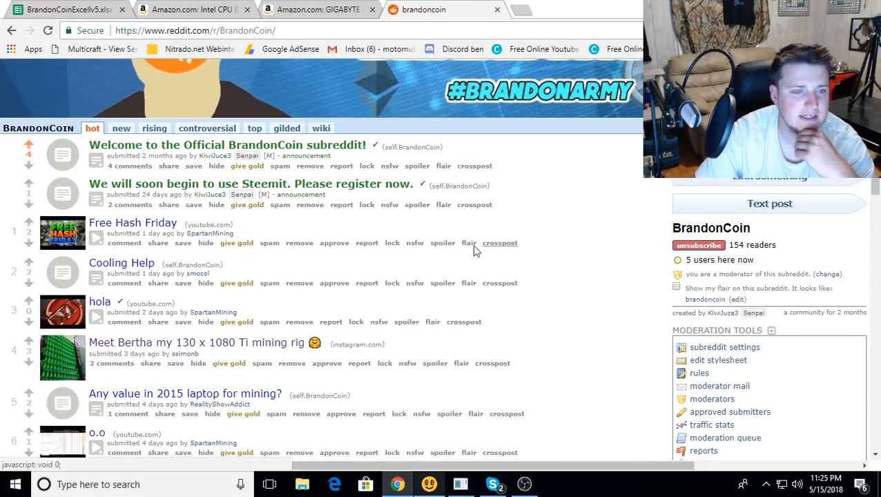
scroll(down, 3)
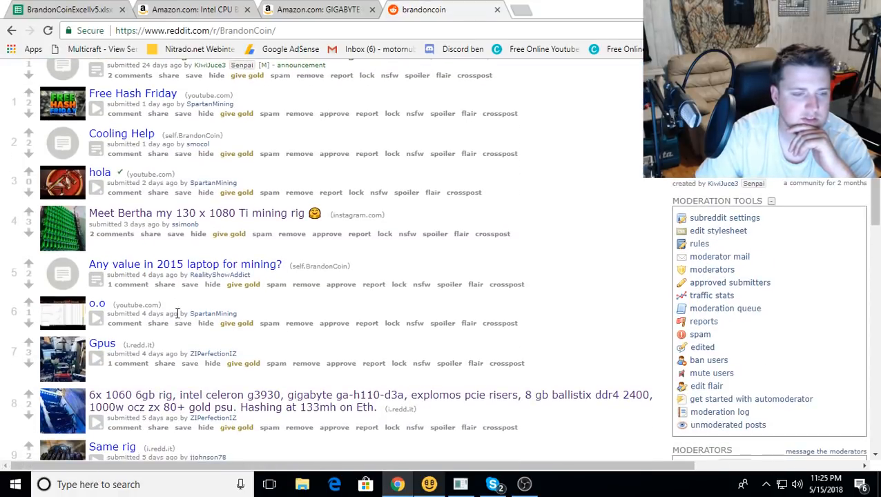
scroll(down, 3)
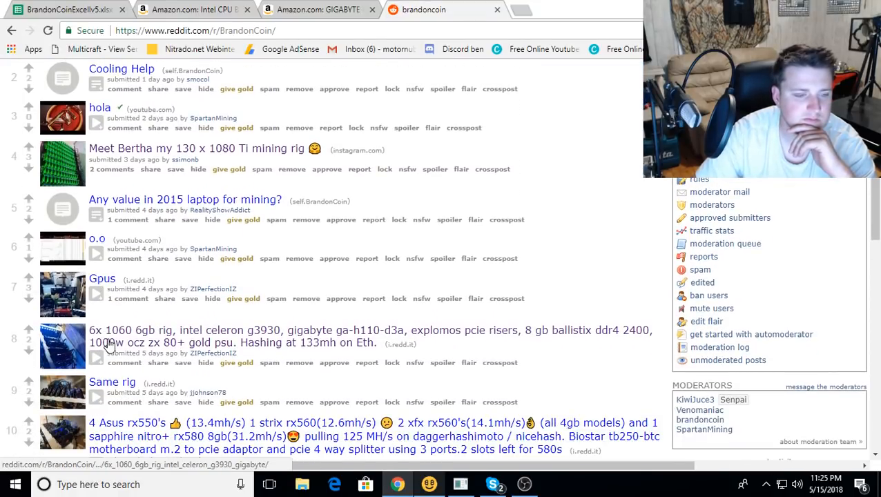
scroll(down, 3)
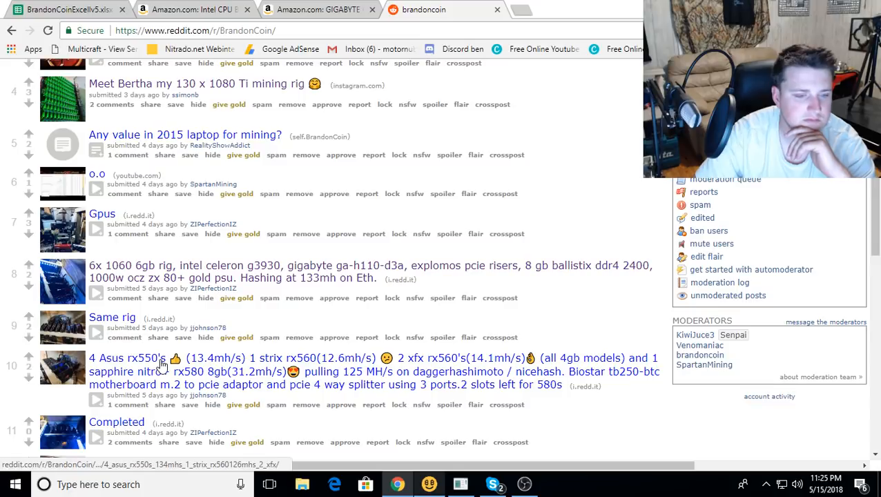
scroll(down, 3)
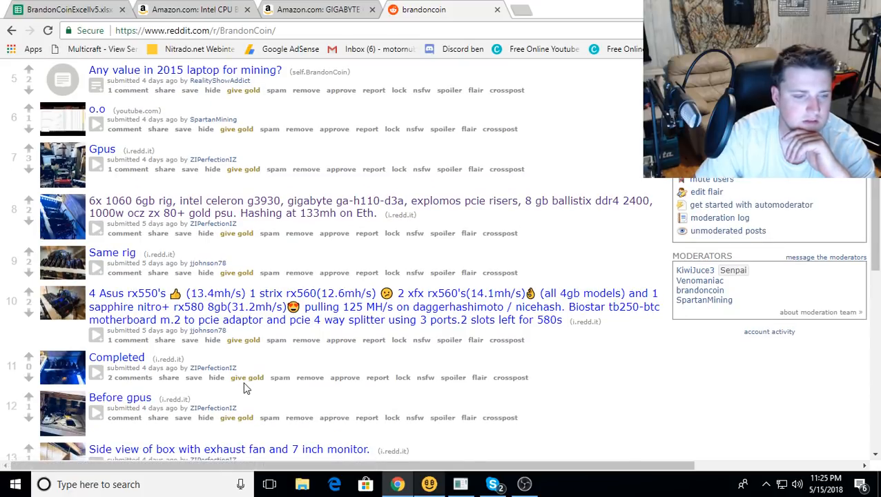
scroll(down, 3)
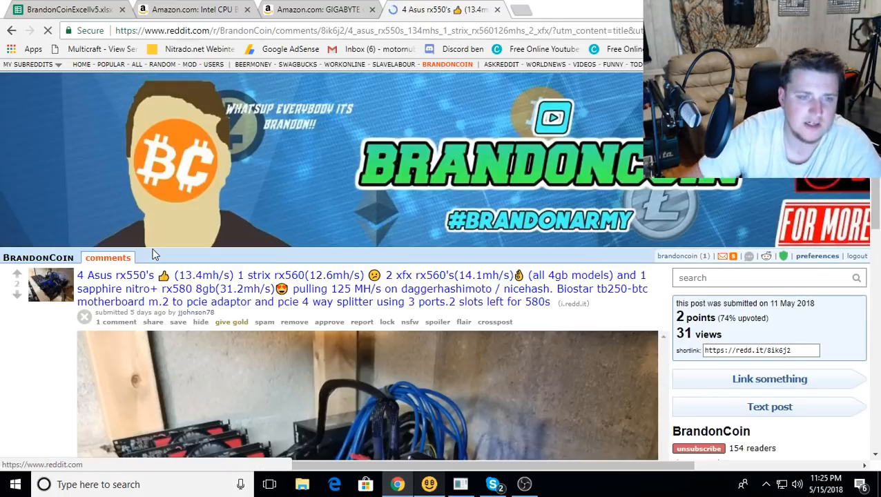
- Scroll through the rig photo and its comment, then bring NiceHash Miner back in front
scroll(down, 3)
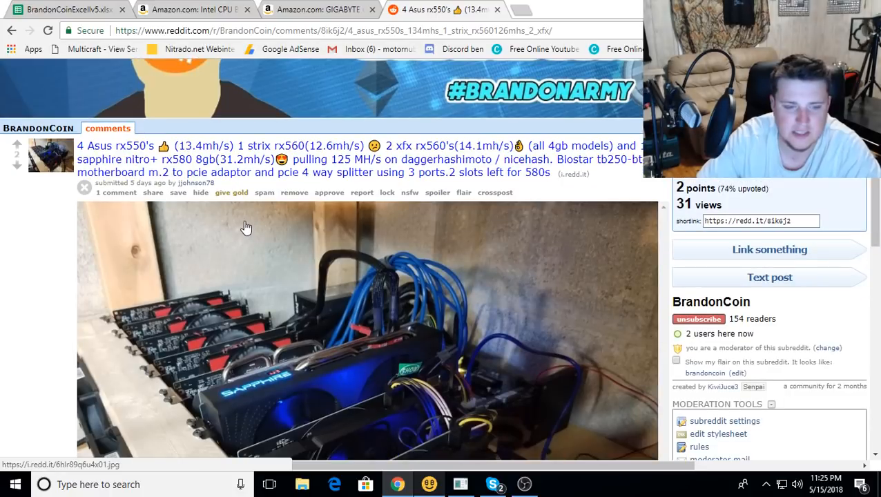
mouse_move(103, 149)
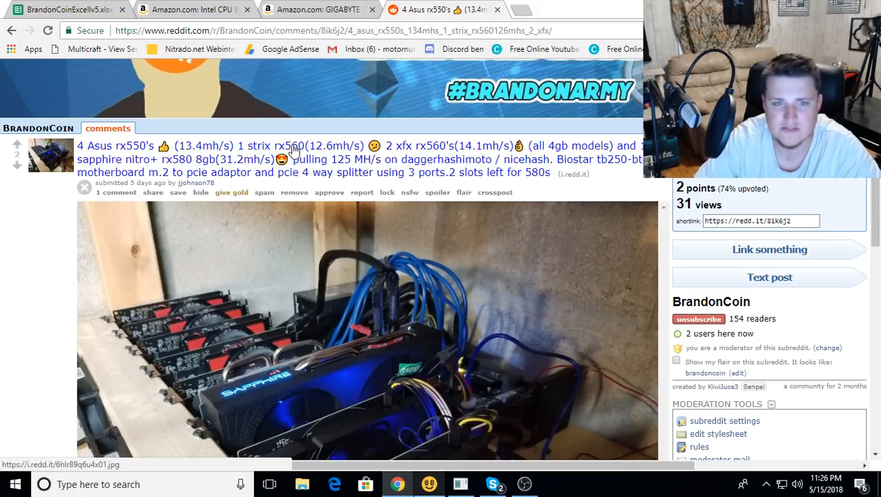
mouse_move(342, 151)
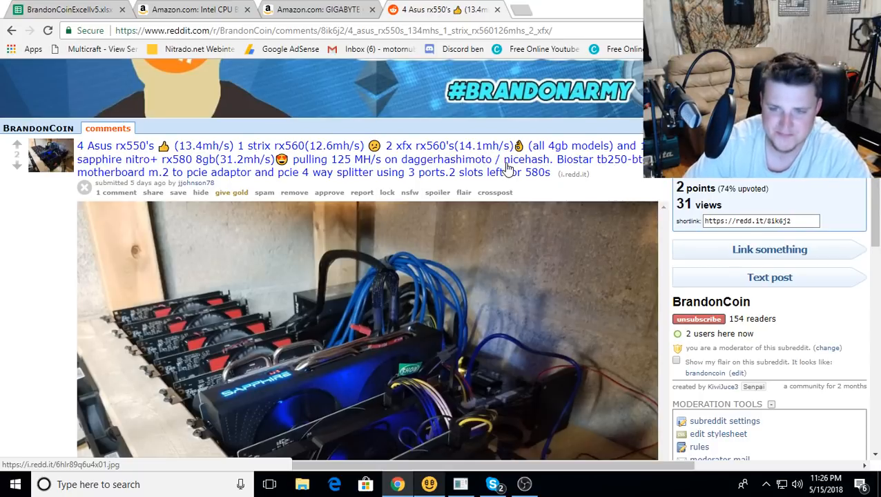
mouse_move(611, 169)
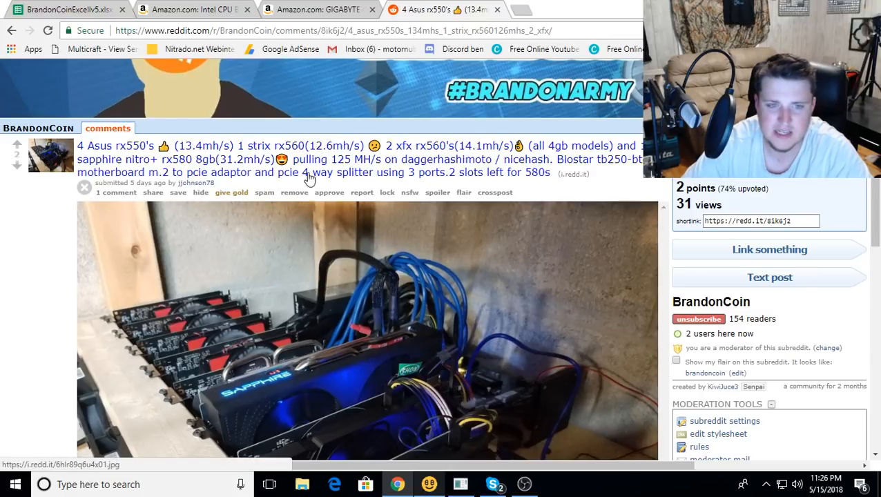
mouse_move(345, 178)
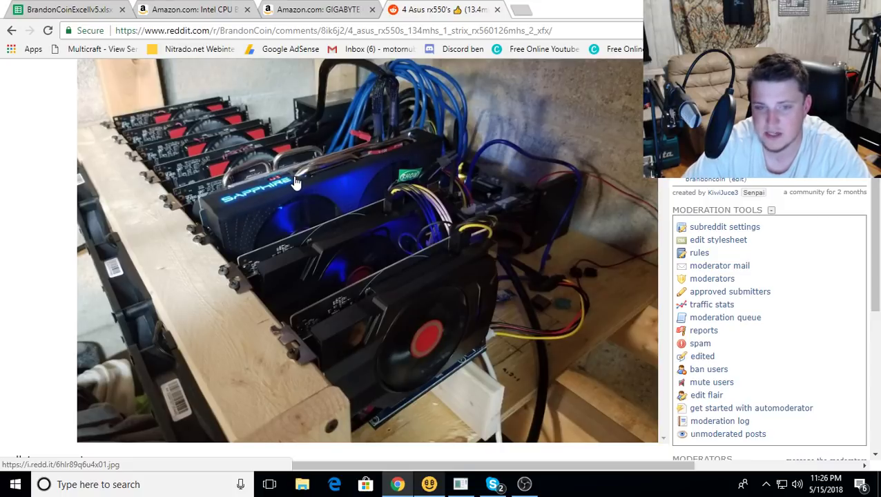
mouse_move(234, 202)
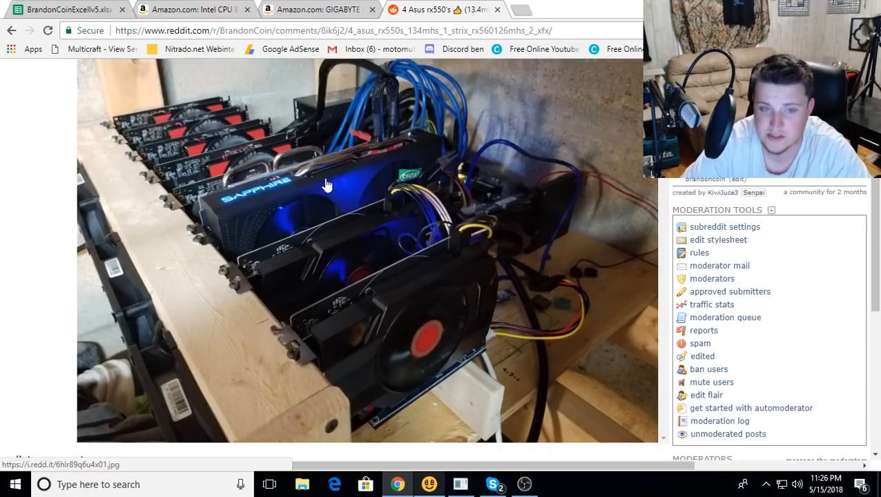
mouse_move(178, 137)
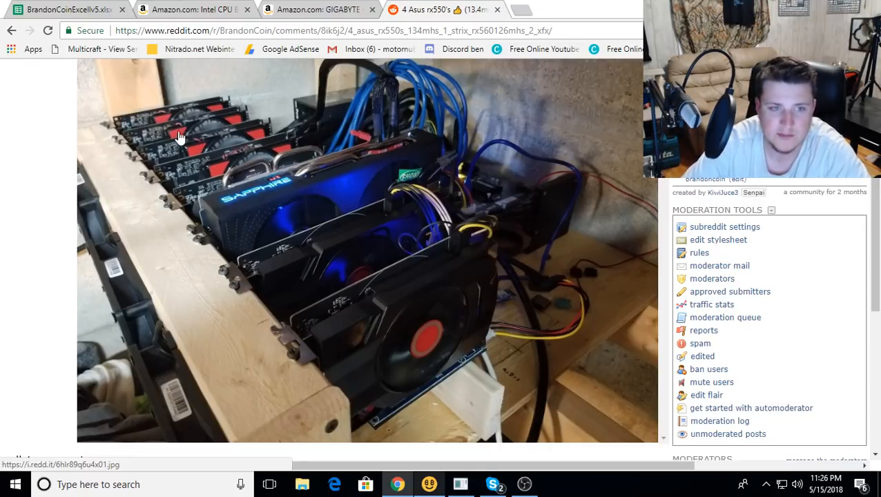
mouse_move(192, 131)
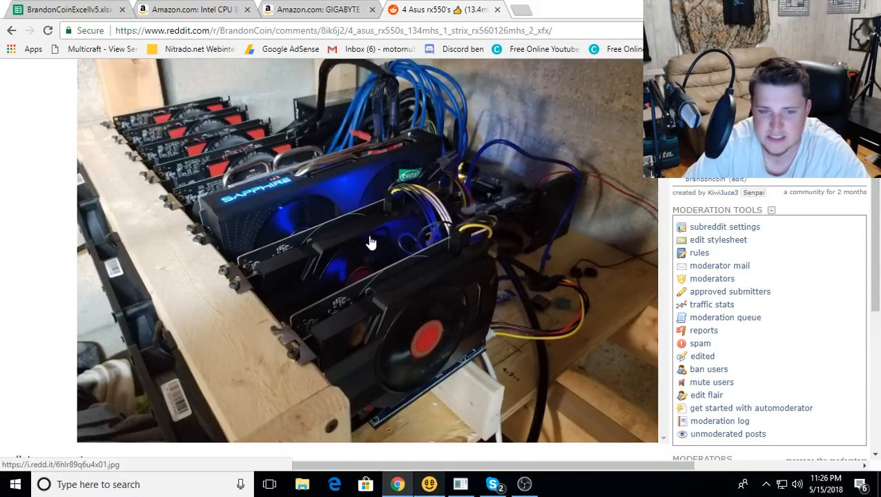
scroll(down, 3)
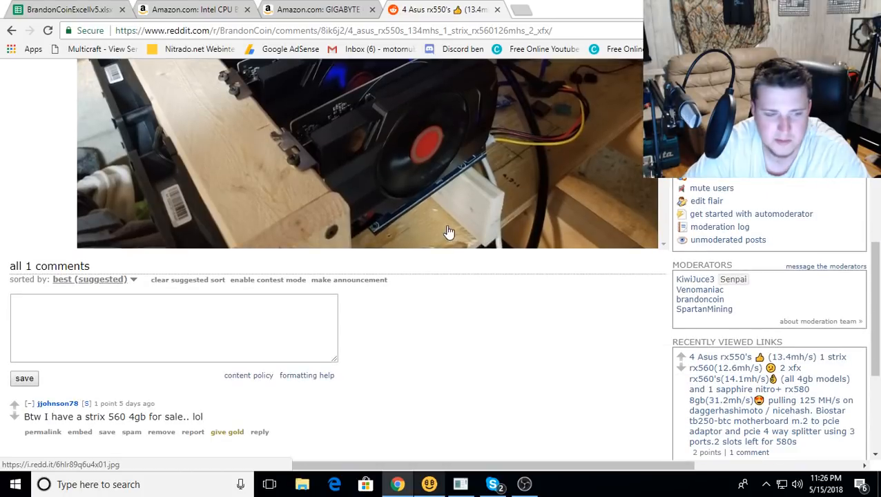
scroll(down, 3)
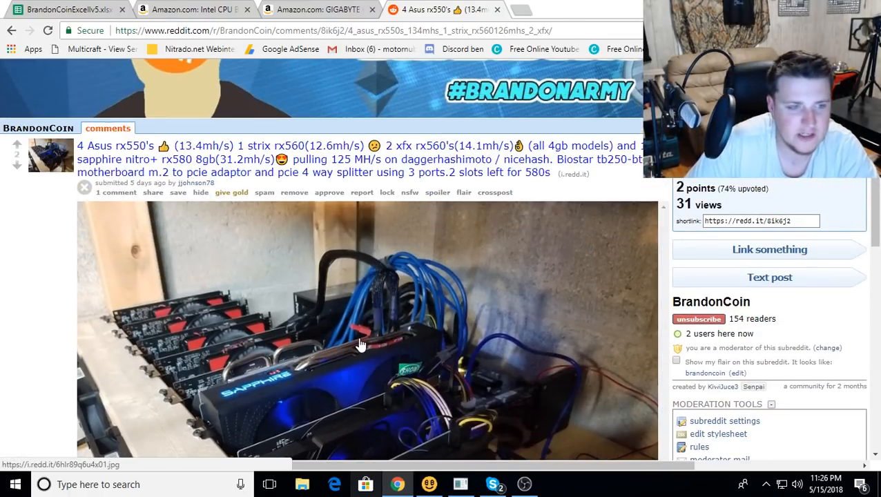
scroll(down, 3)
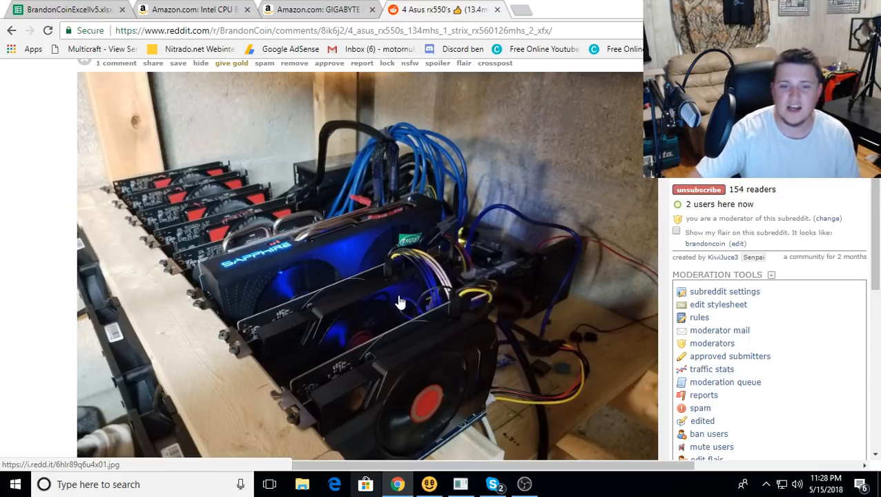
mouse_move(424, 442)
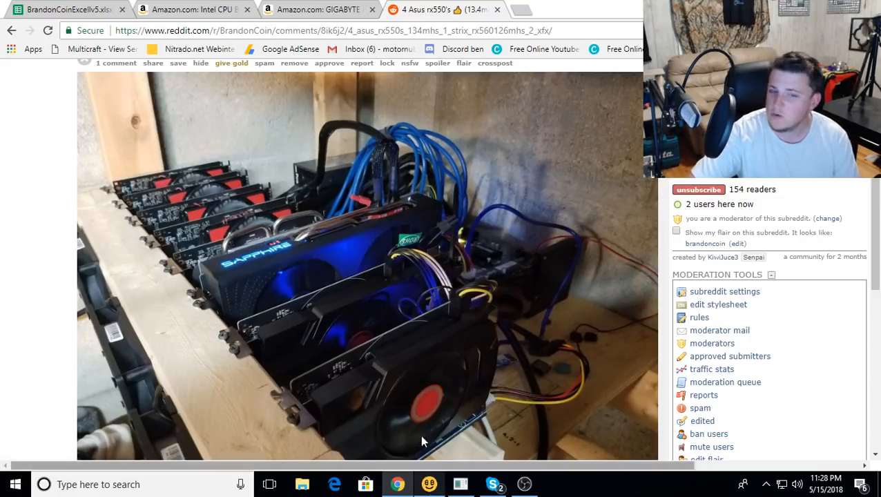
click(67, 13)
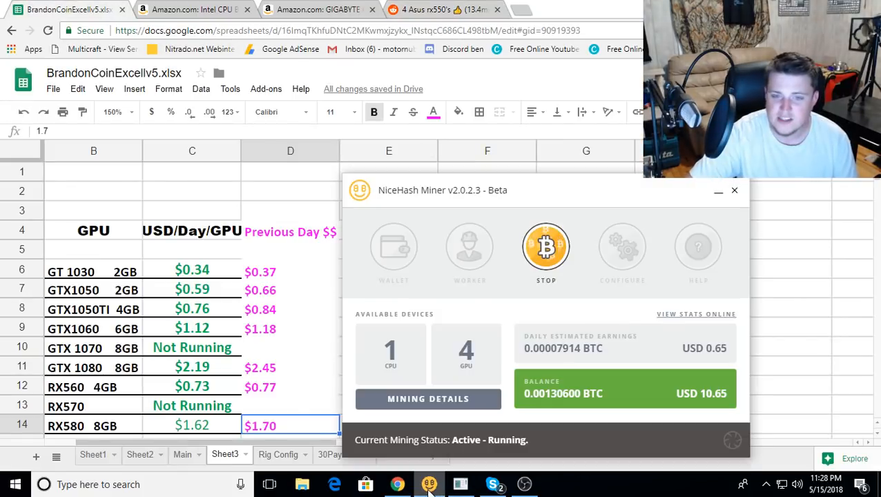
- View per-GPU algorithm speeds in Mining Details, stop mining, and move the miner window toward the centre
click(429, 399)
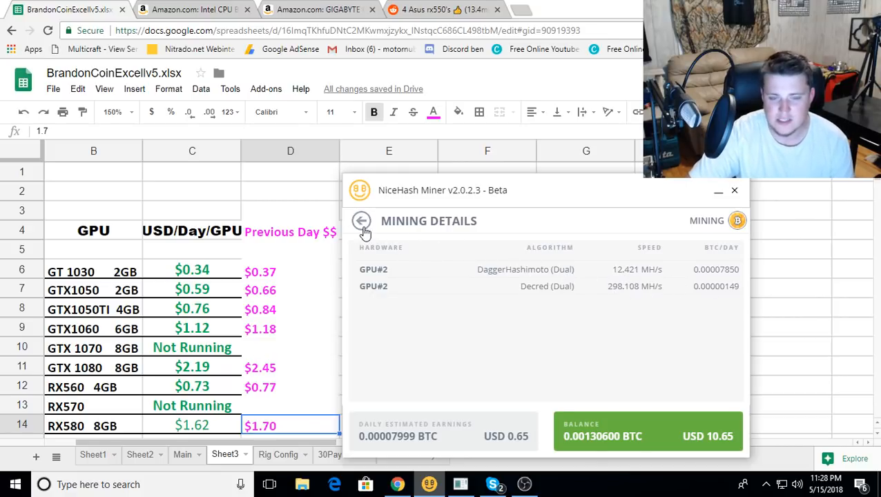
click(362, 221)
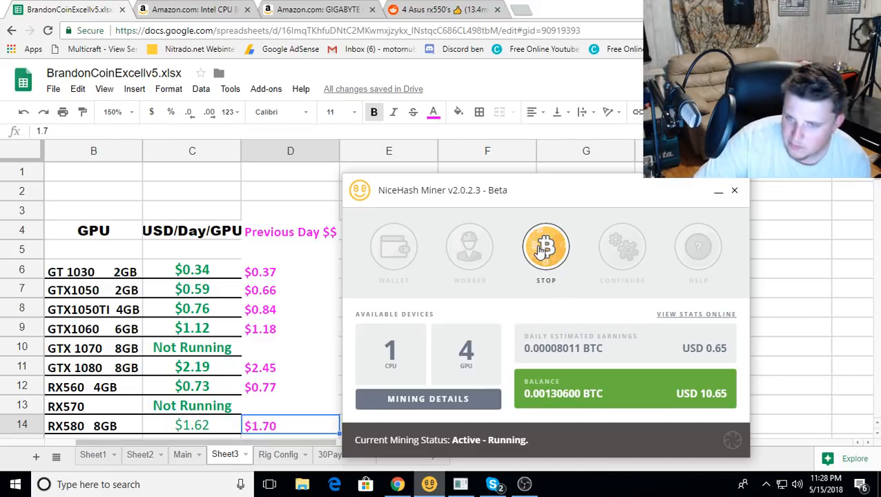
click(545, 247)
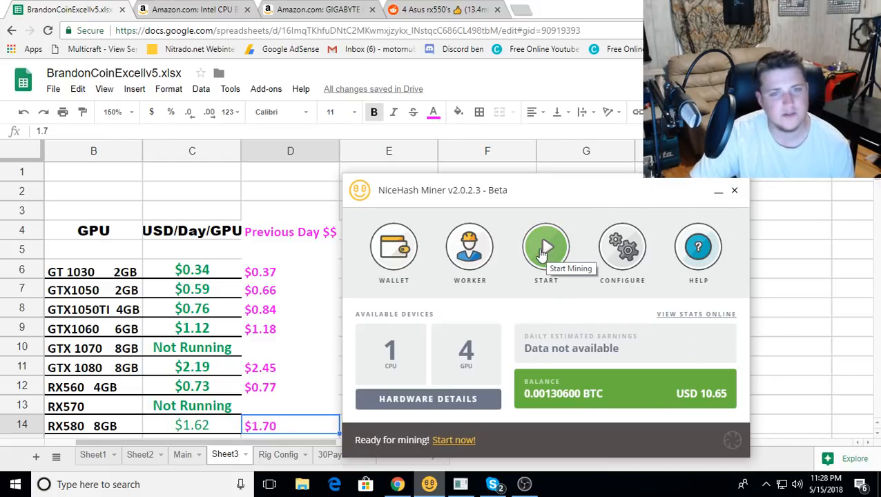
mouse_move(453, 370)
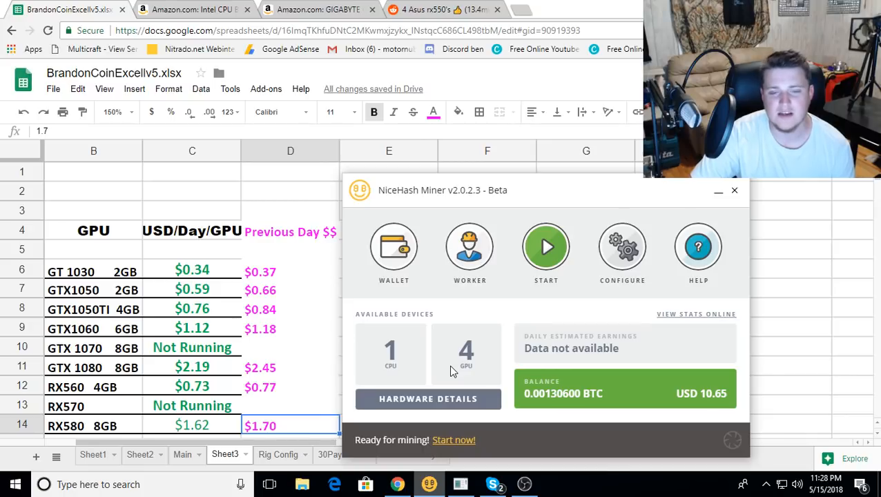
mouse_move(553, 304)
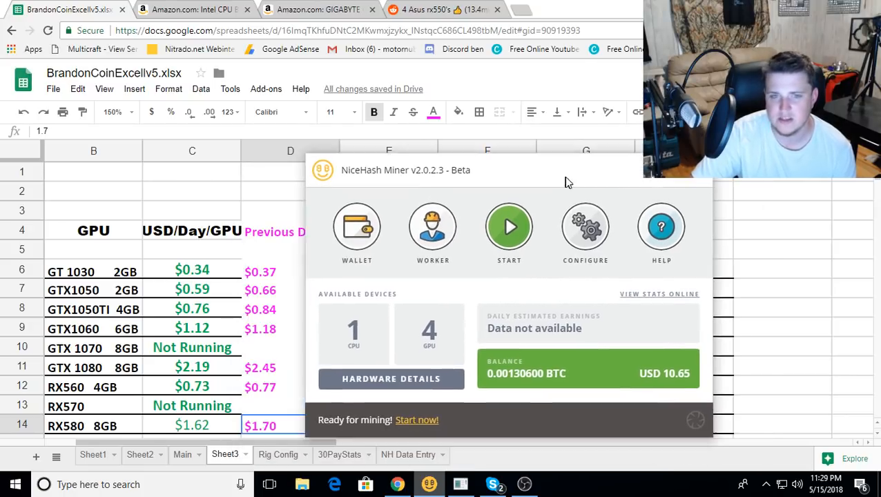
drag(567, 170, 453, 193)
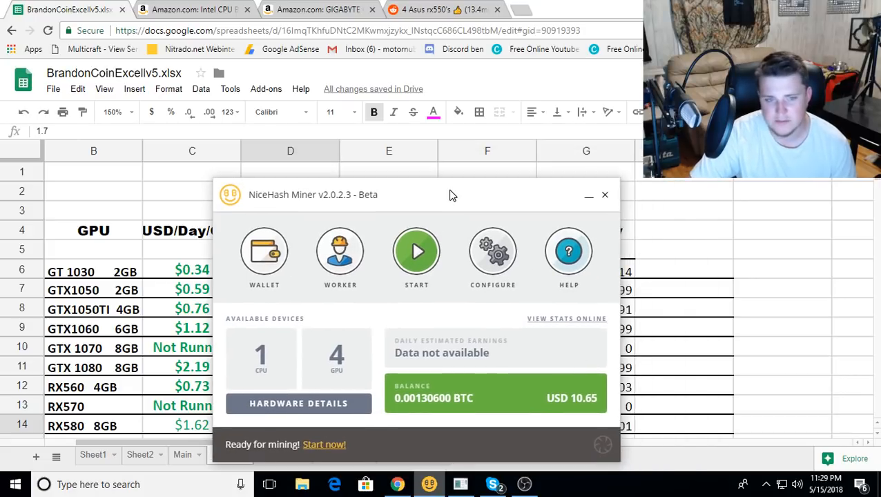